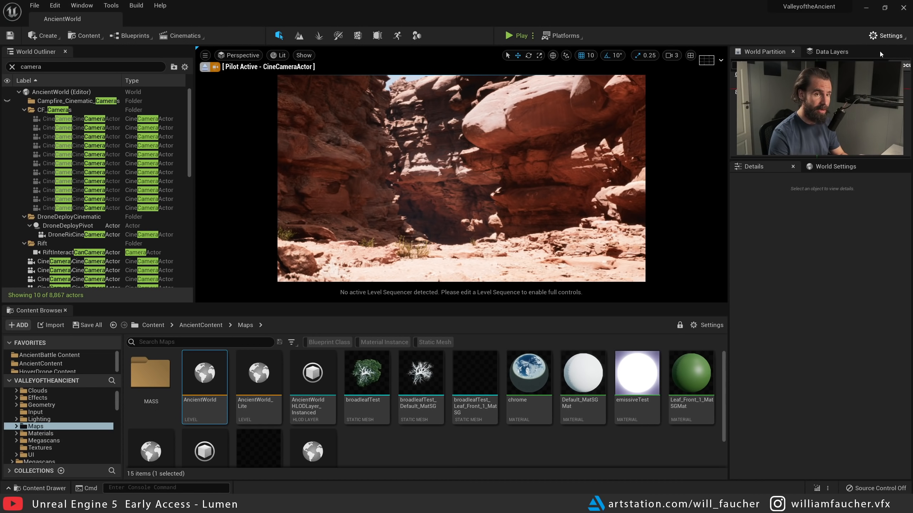
Review Project Settings > Engine > Rendering down to the Global Illumination section
click(887, 35)
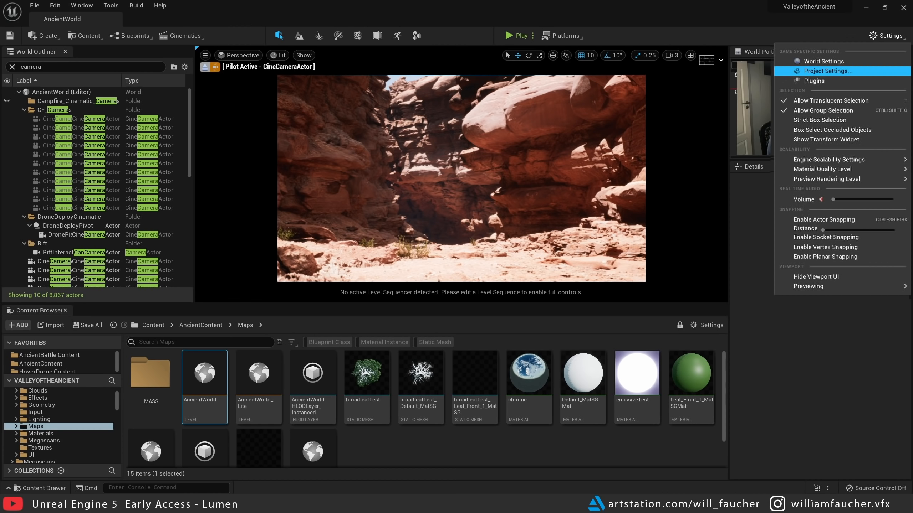
click(828, 71)
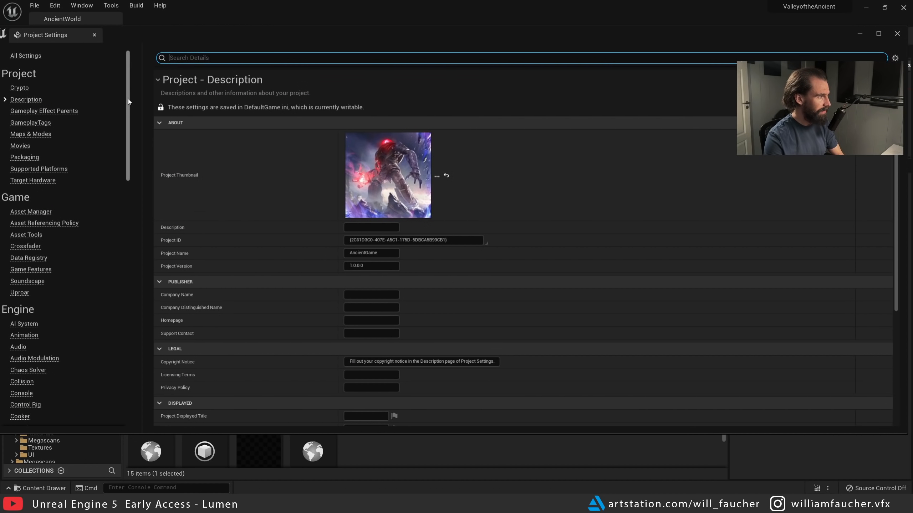
scroll(down, 3)
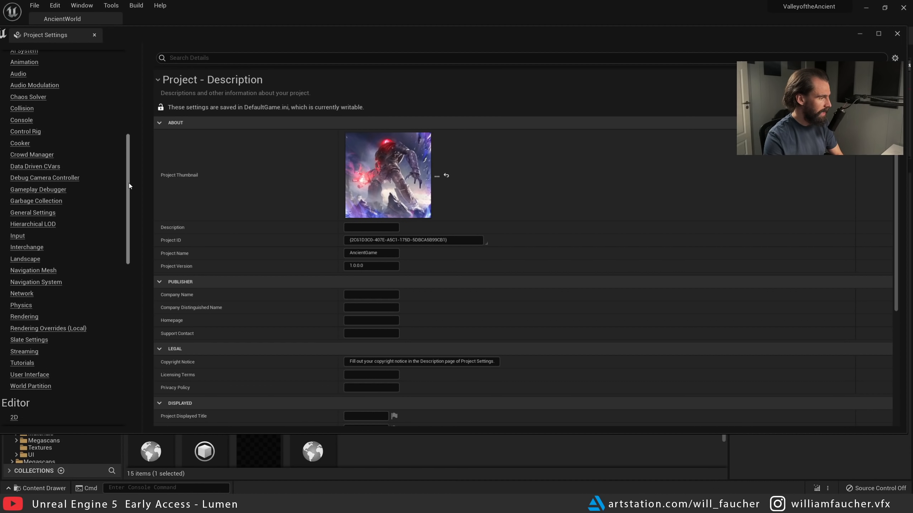
scroll(down, 3)
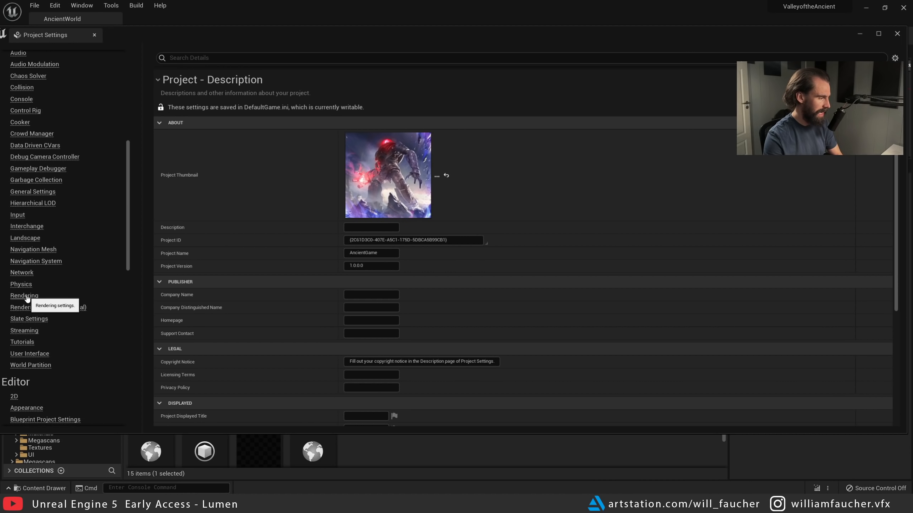
click(23, 296)
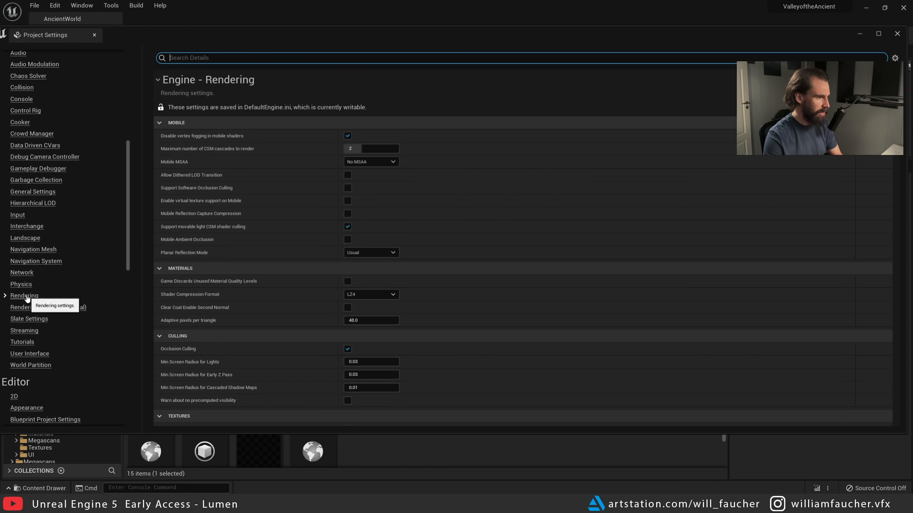
scroll(down, 3)
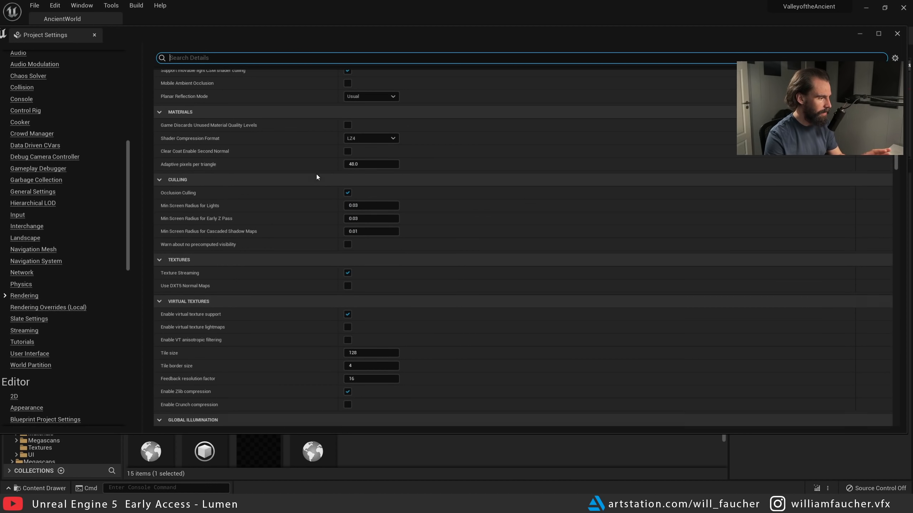
scroll(down, 3)
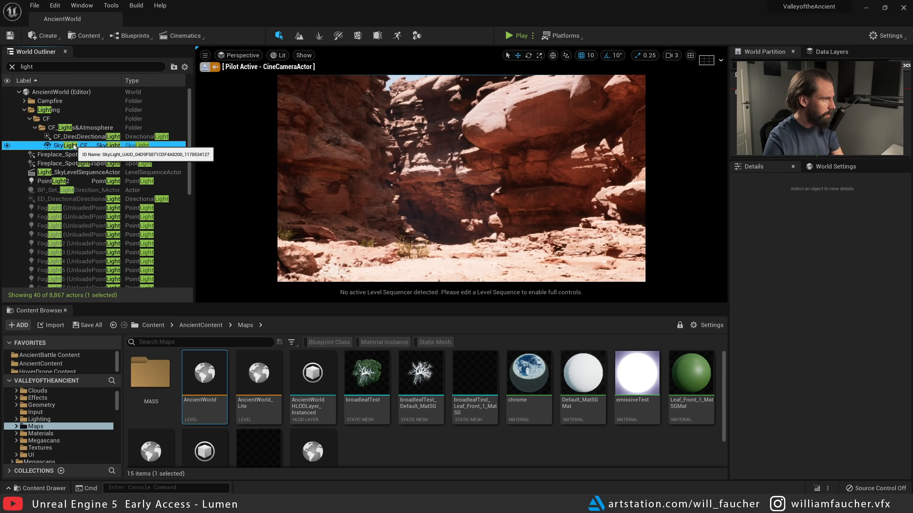
Hide both lights in the World Outliner, then show the directional sun light again leaving SkyLight hidden
click(87, 136)
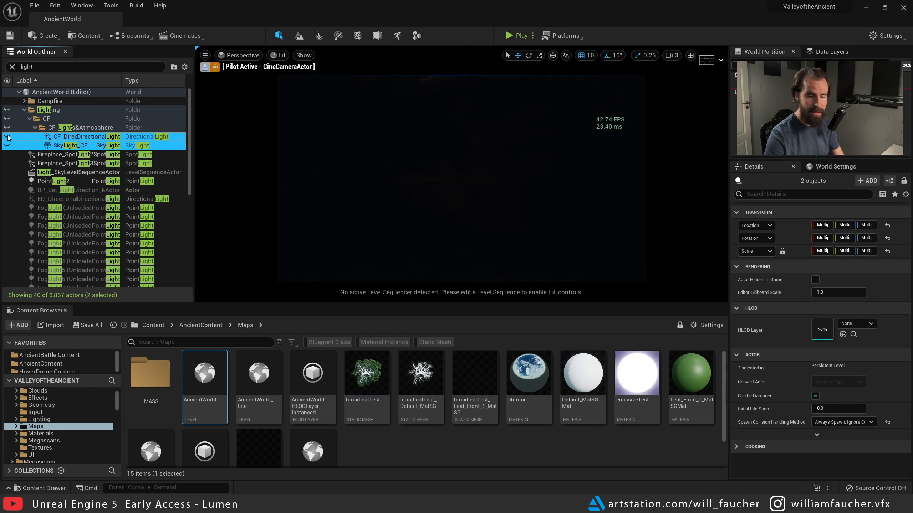
click(70, 145)
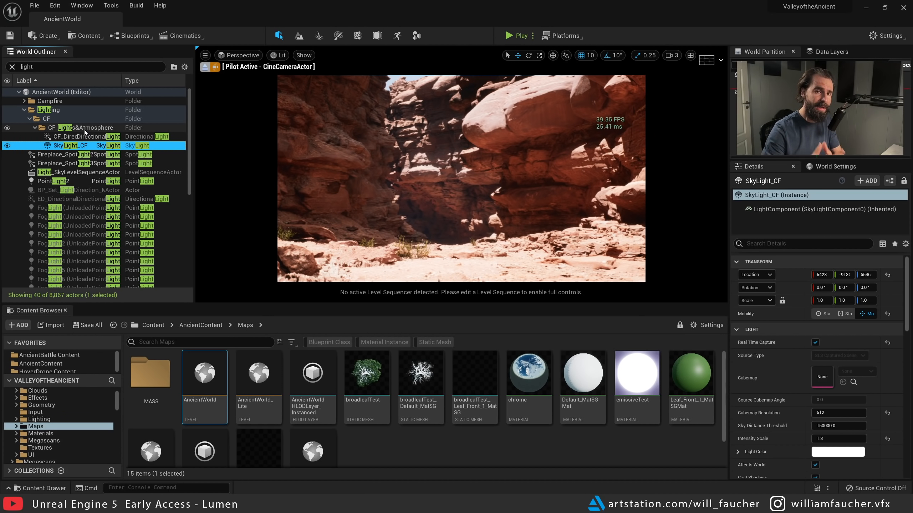
click(87, 136)
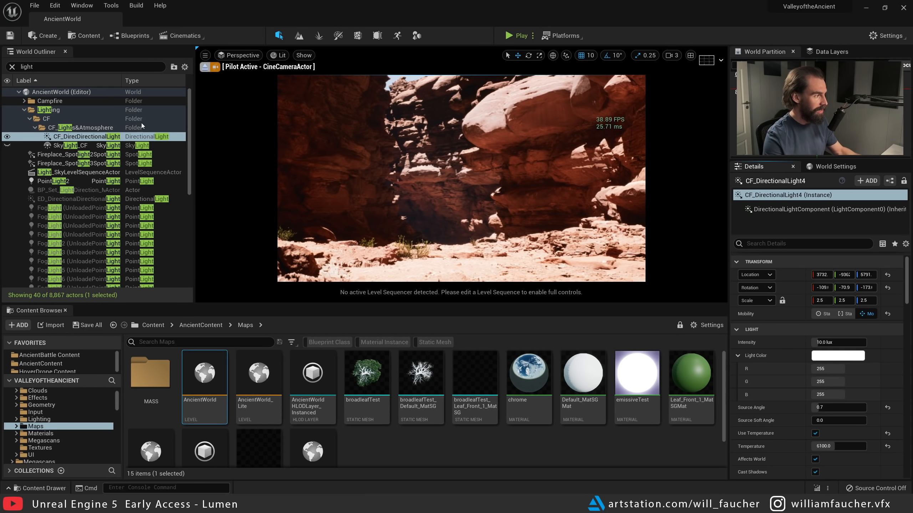
Set the sun light's Indirect Lighting Intensity to 10, then 0, then restore it to 1
click(86, 137)
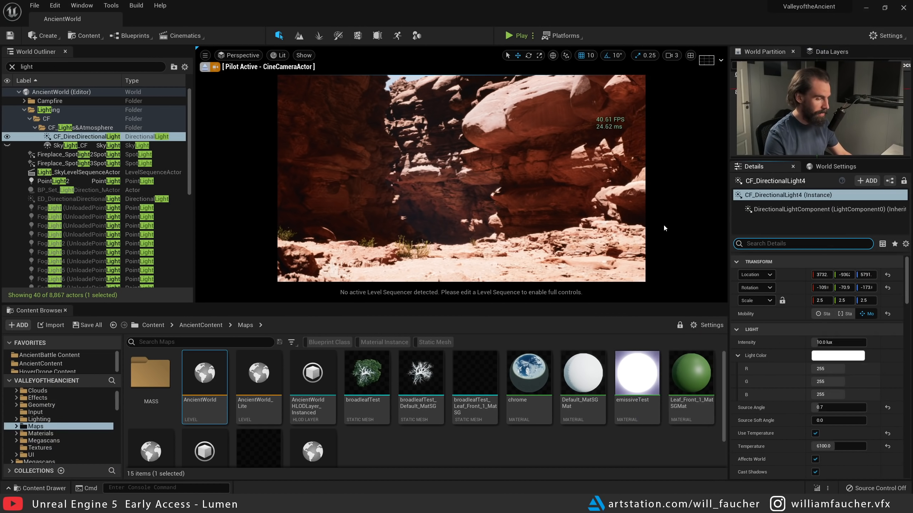
text(indirec)
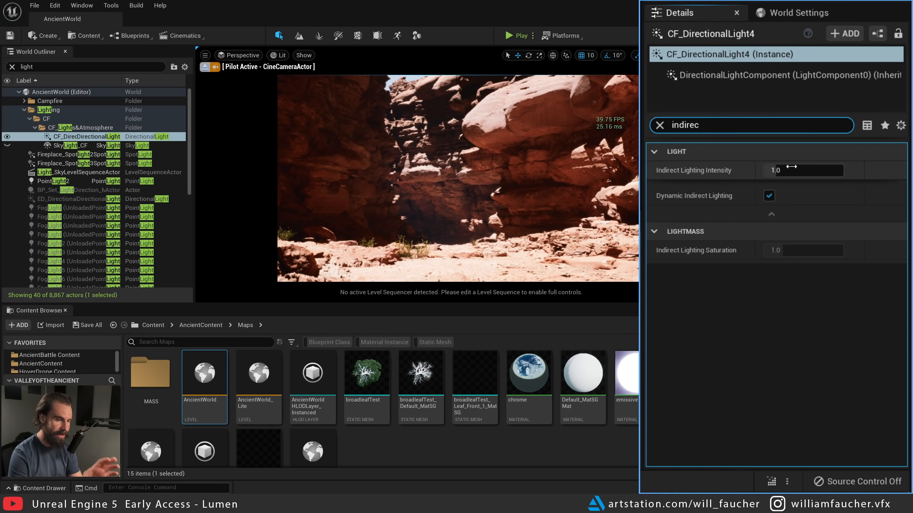
click(804, 170)
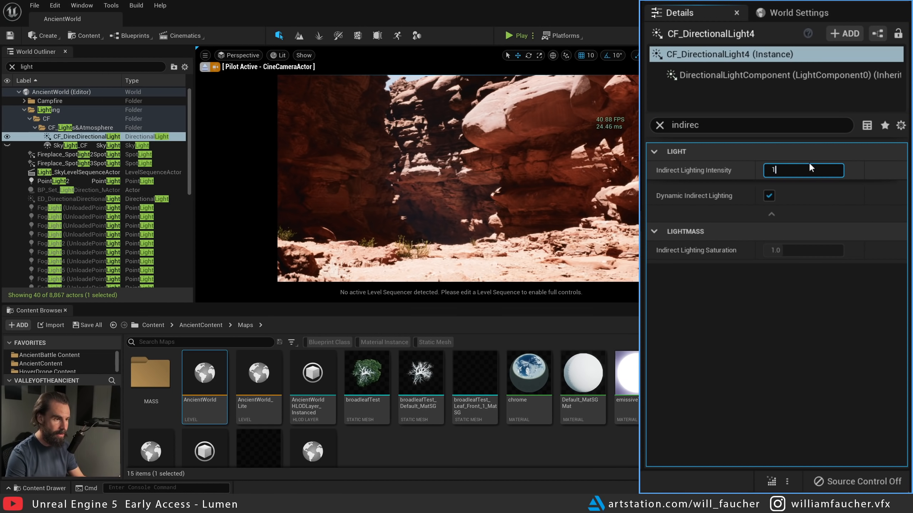
text(10.0)
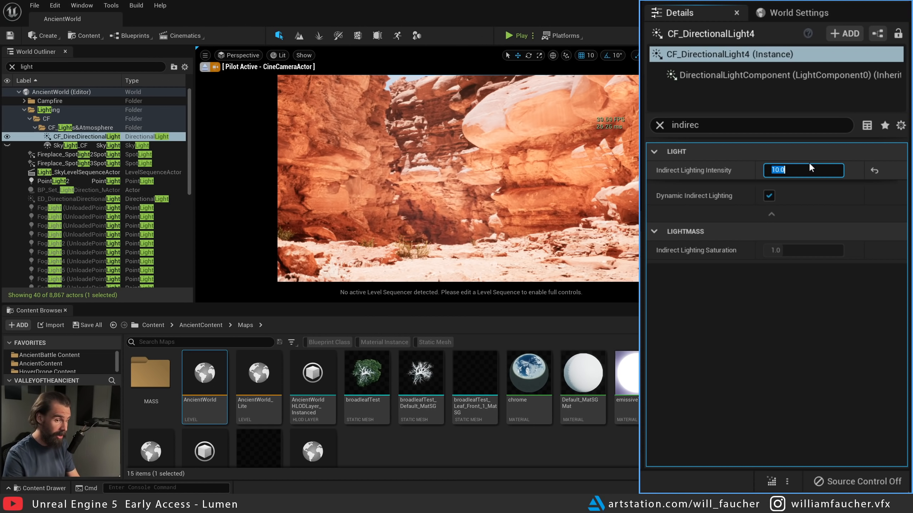
text(0.0)
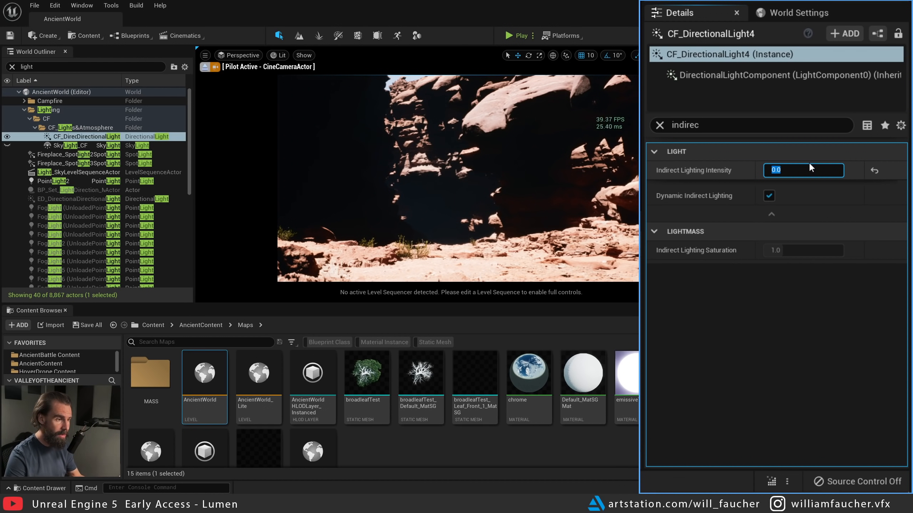
text(1.0)
click(87, 66)
text(post)
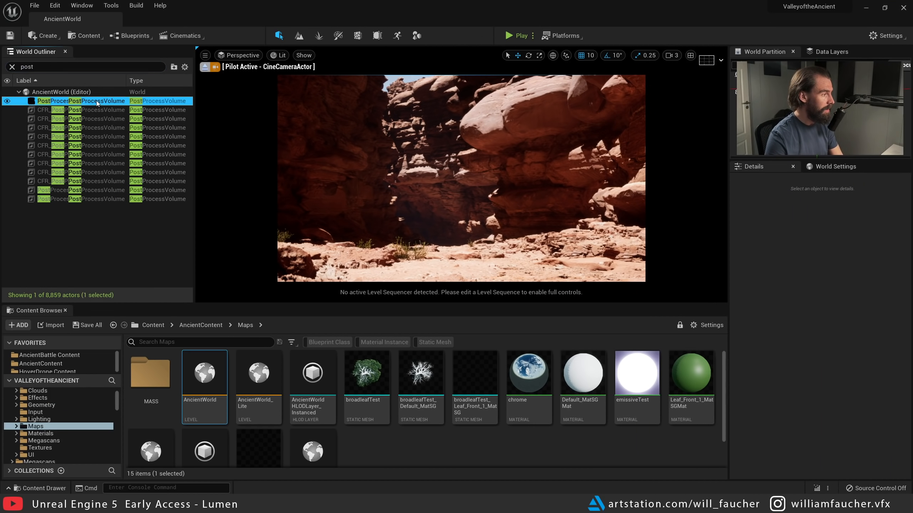
Enable the PostProcessVolume's Global Illumination and Reflection Method overrides, both on Lumen
click(74, 110)
text(lumen)
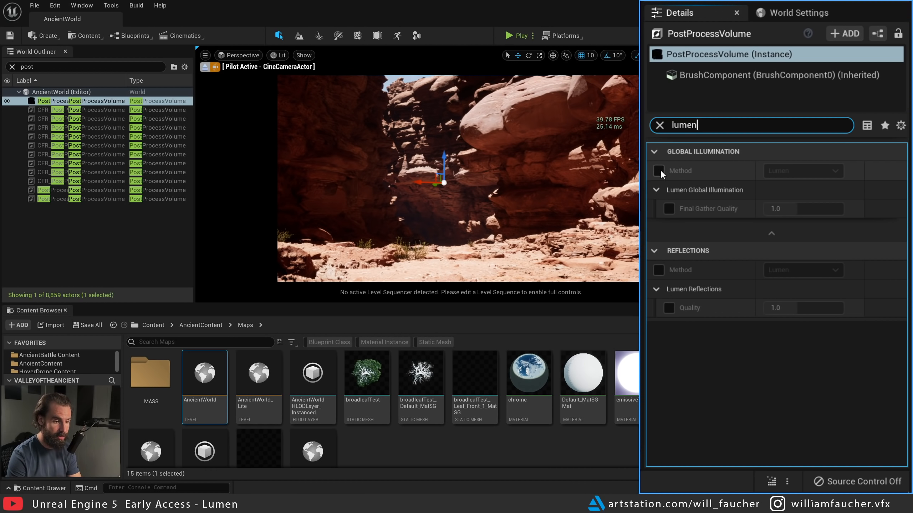
click(658, 170)
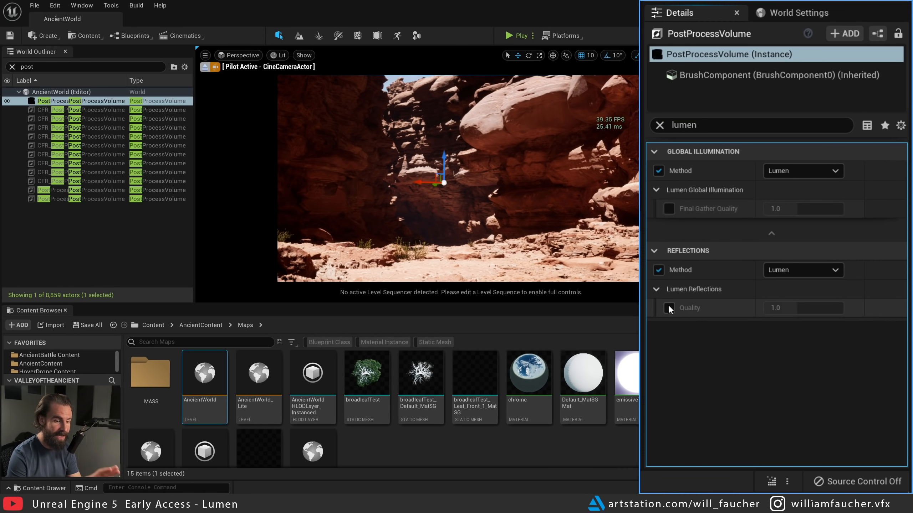
click(803, 171)
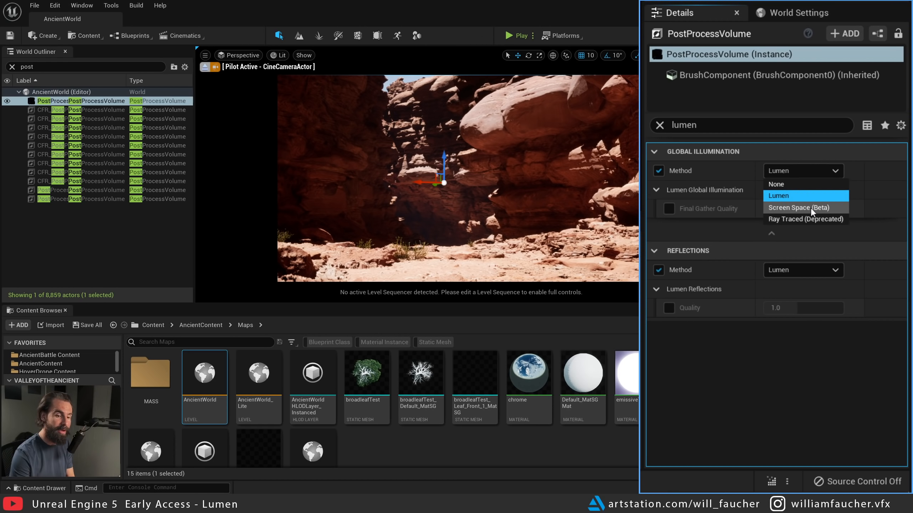
mouse_move(809, 207)
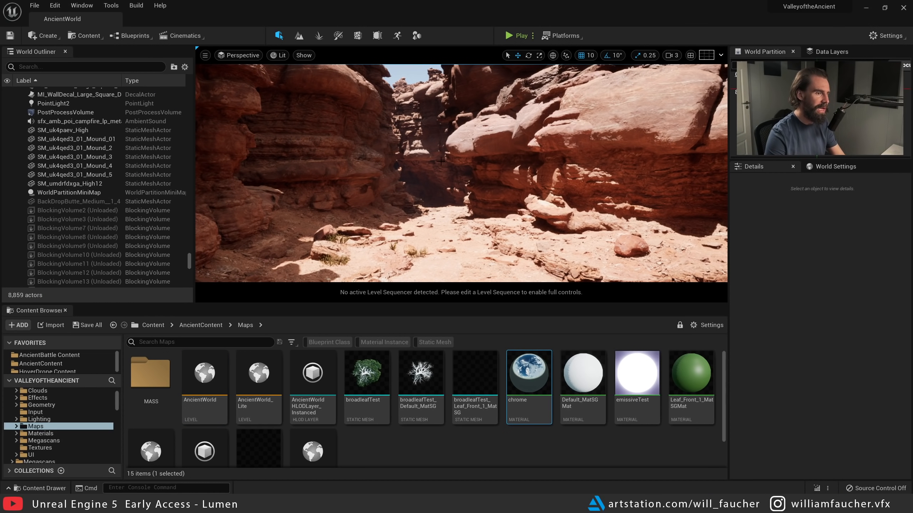
Add a sphere to the level via Create > Shapes > Sphere
click(43, 36)
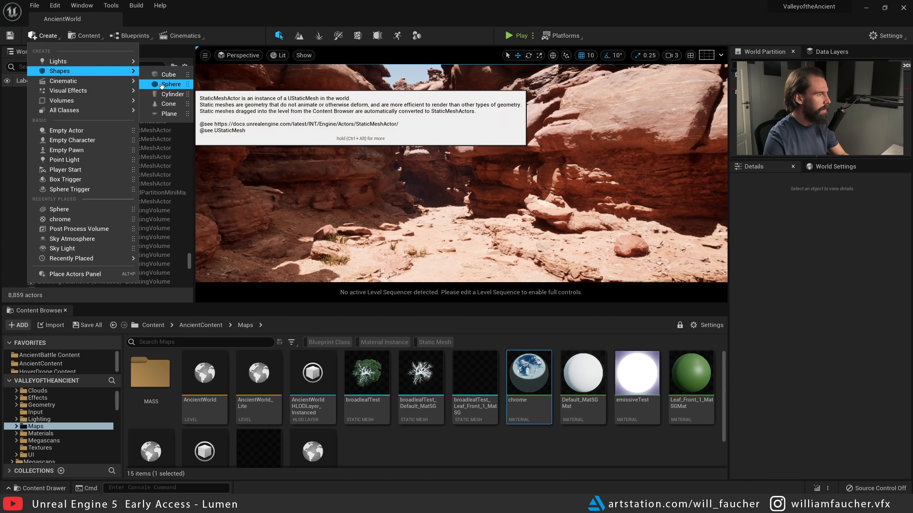
click(172, 84)
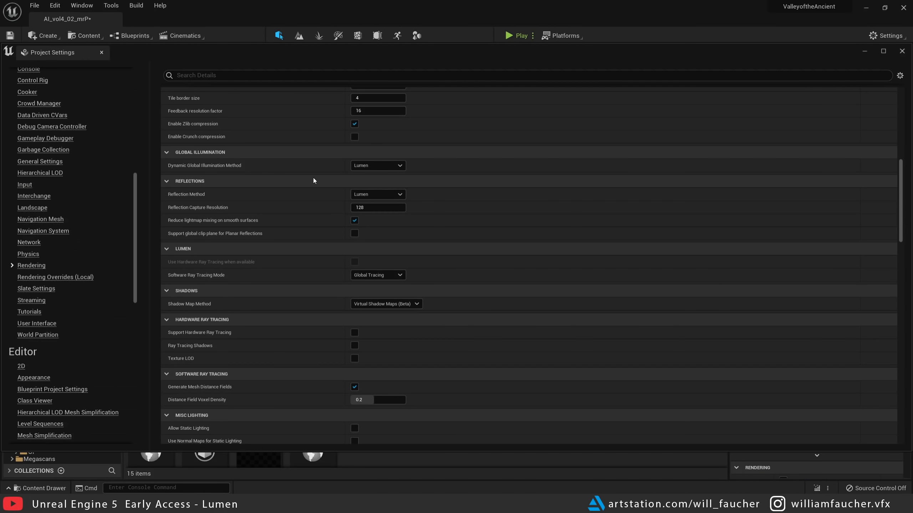
mouse_move(181, 198)
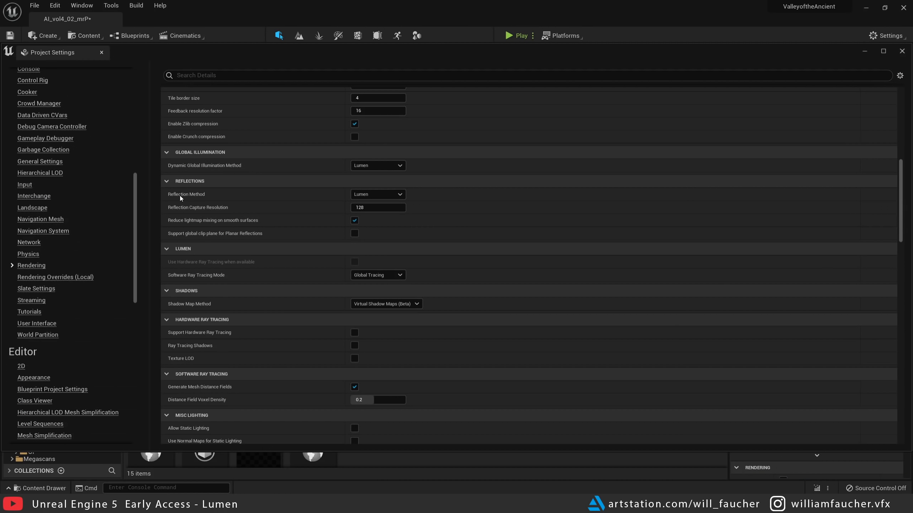
mouse_move(378, 195)
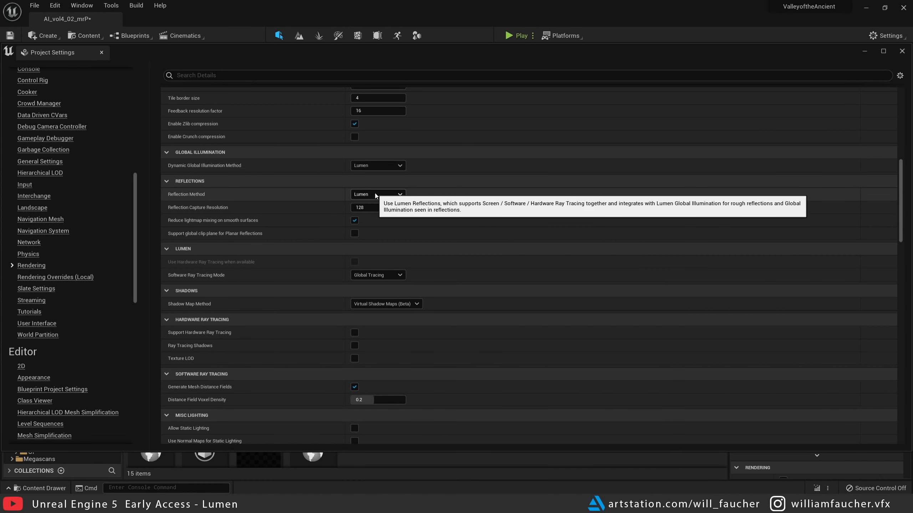
List the Reflection Method choices in Project Settings, keeping Lumen selected
click(377, 194)
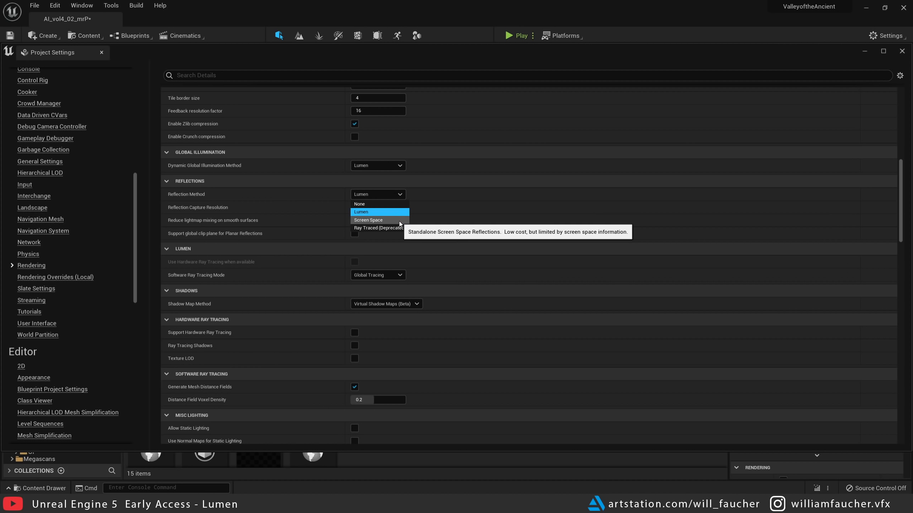
mouse_move(397, 223)
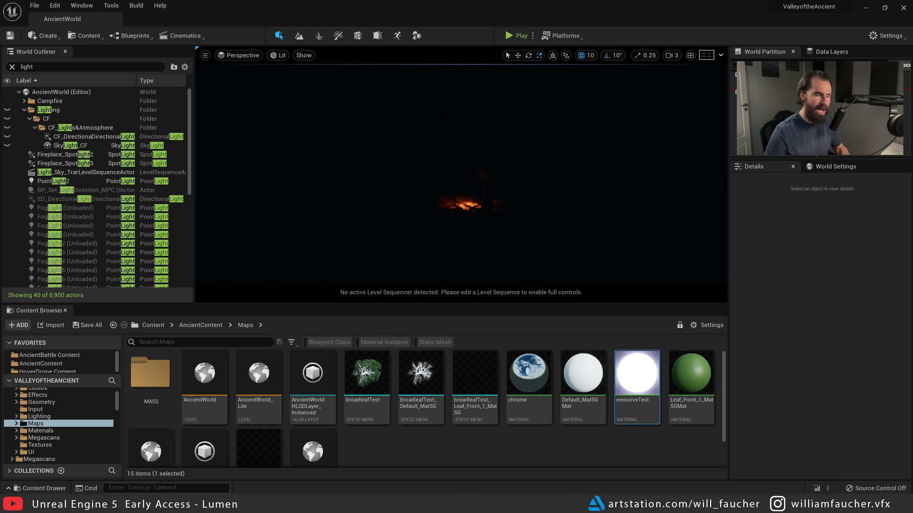
Add a sphere to the dark level and assign the emissiveTest material so it glows
click(42, 35)
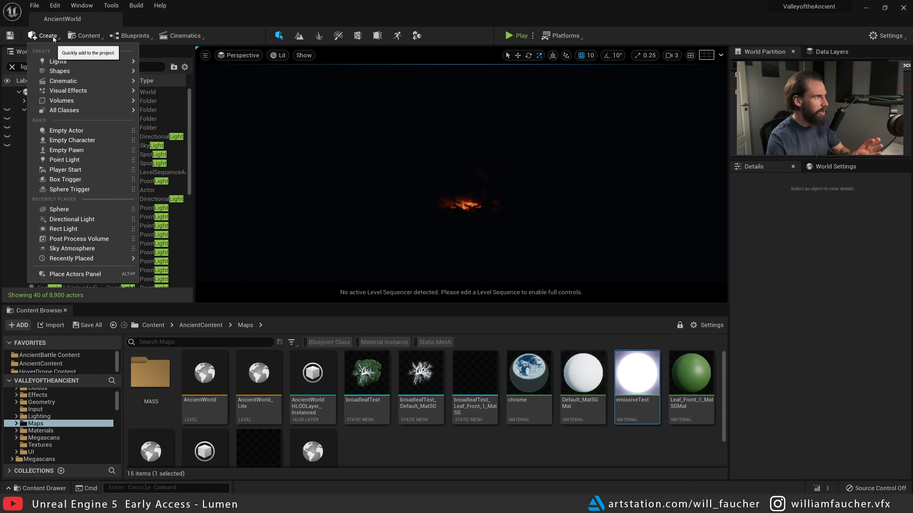
mouse_move(58, 61)
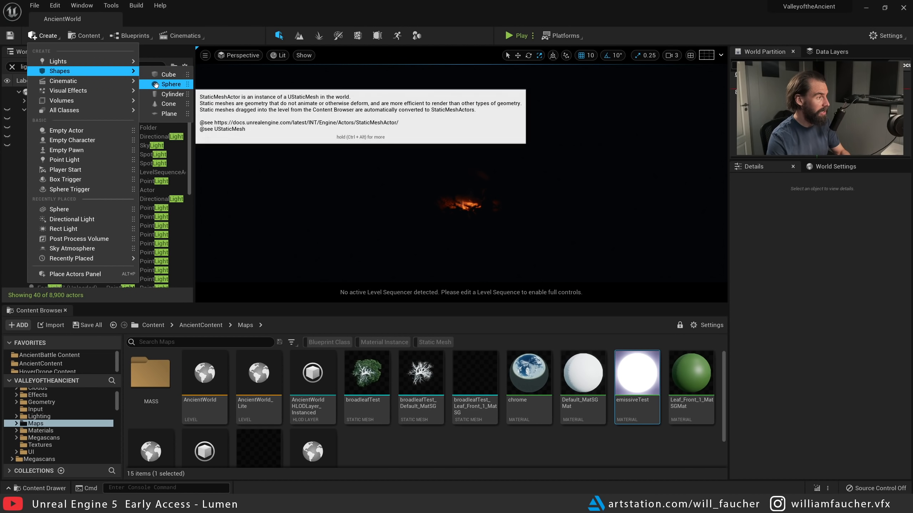
click(171, 84)
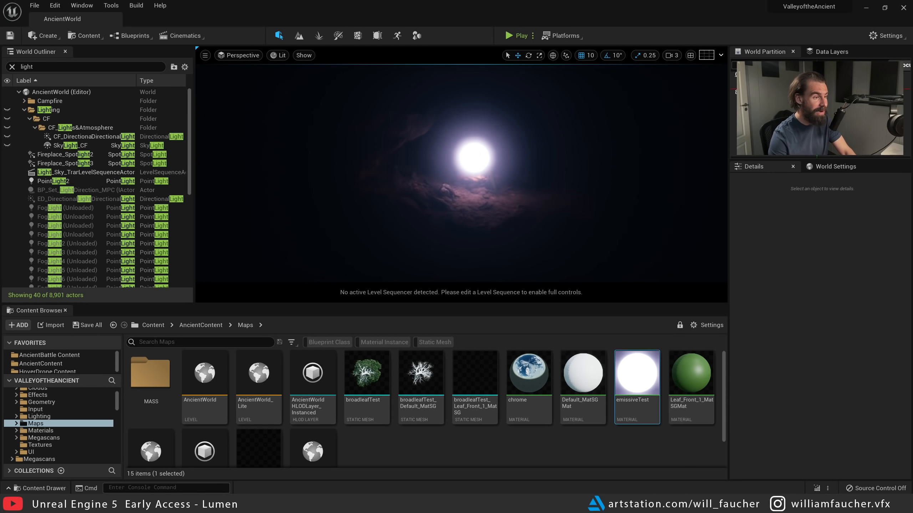
click(473, 154)
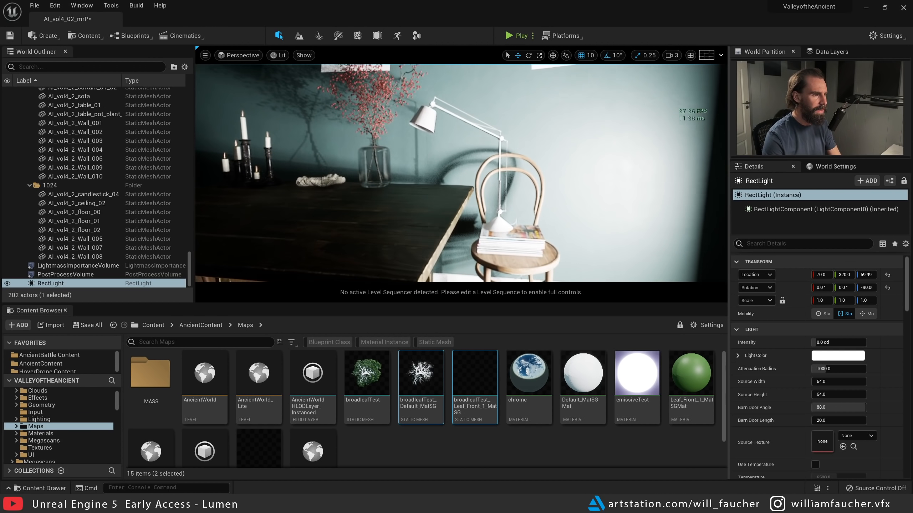
Fly the camera closer to the chair and table lit by the 8 cd rect light
drag(407, 175, 459, 156)
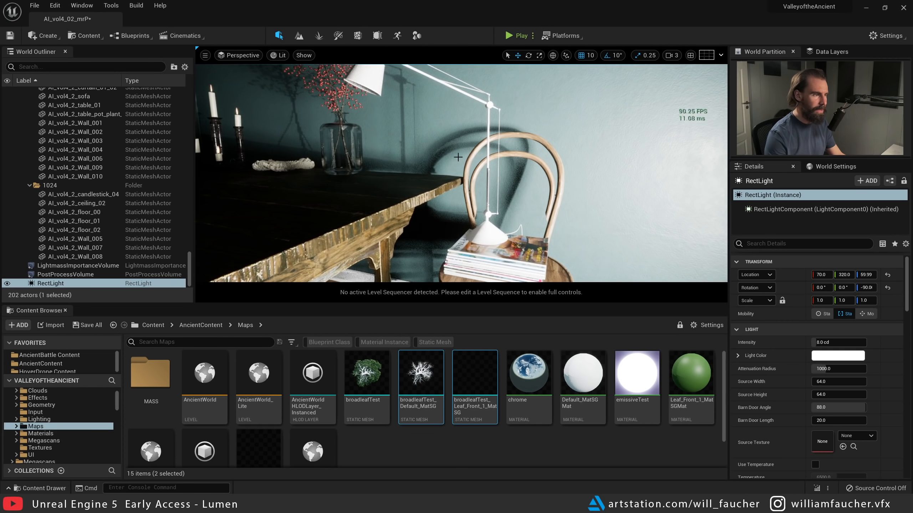
Focus the Cmd console input field at the bottom of the editor
click(166, 488)
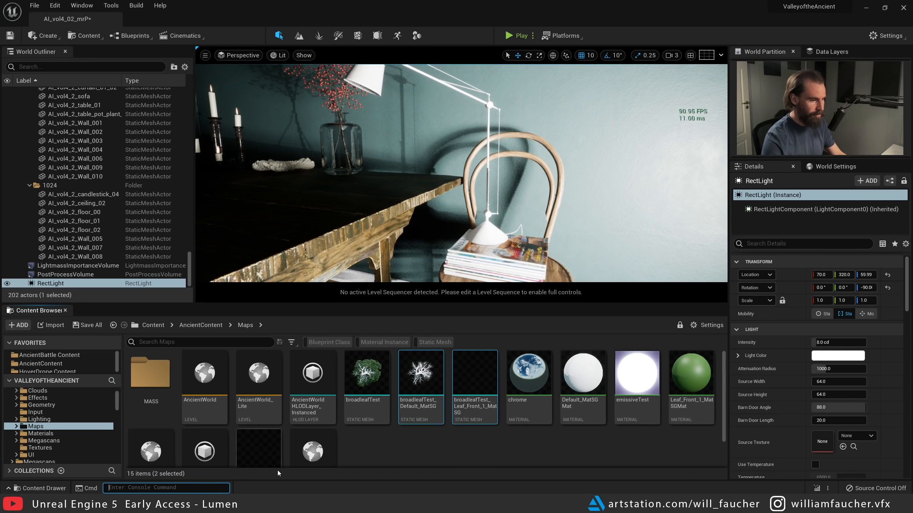
mouse_move(245, 457)
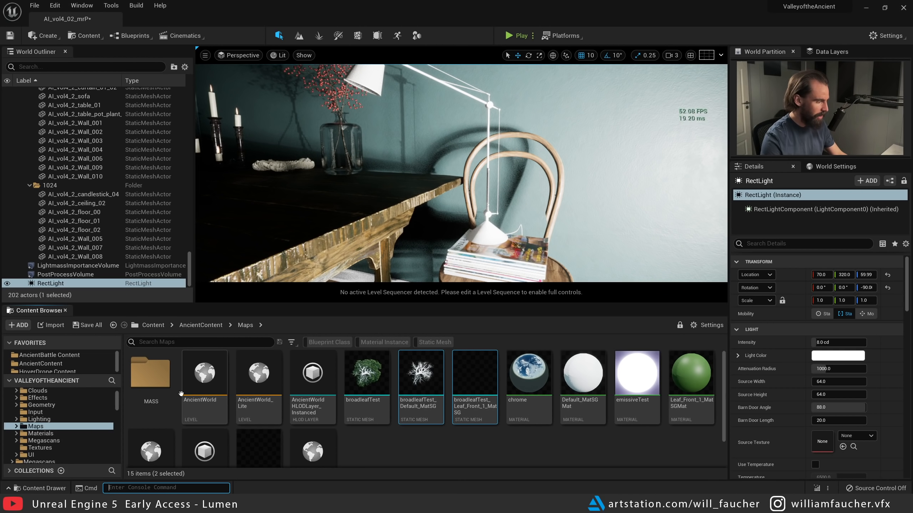
mouse_move(176, 447)
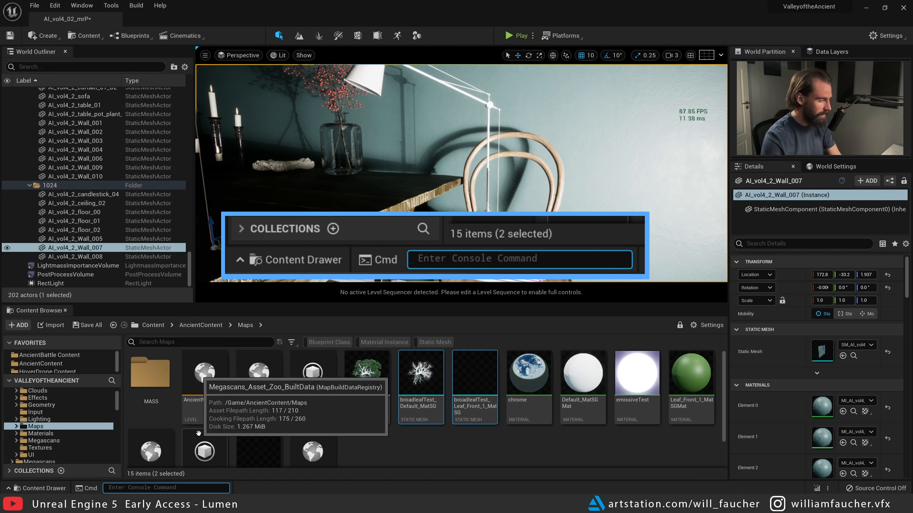
Run r.Shadow.Virtual.SMRT.SamplesPerRayLocal 2, then set a Rect Light value to 50.119144
text(r.Shadow.Virtual.SMRT.SamplesPerRayLocal 2)
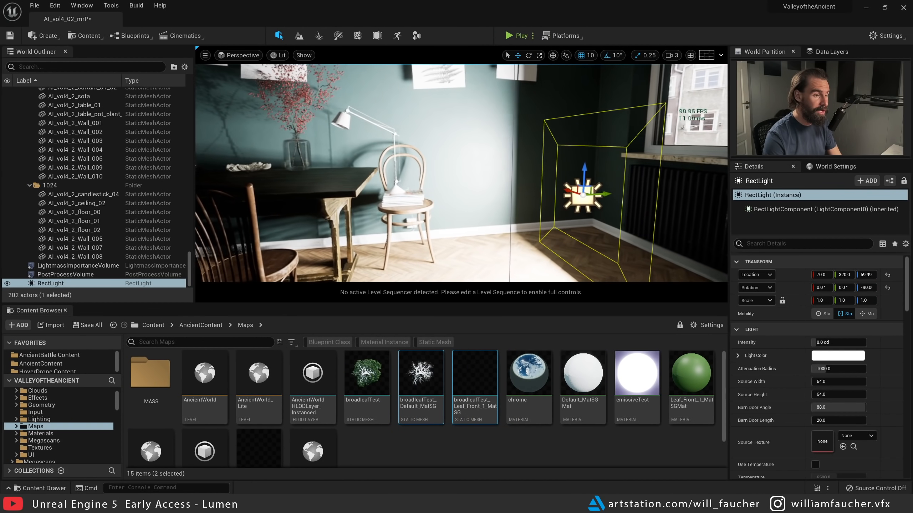
text(50.119144)
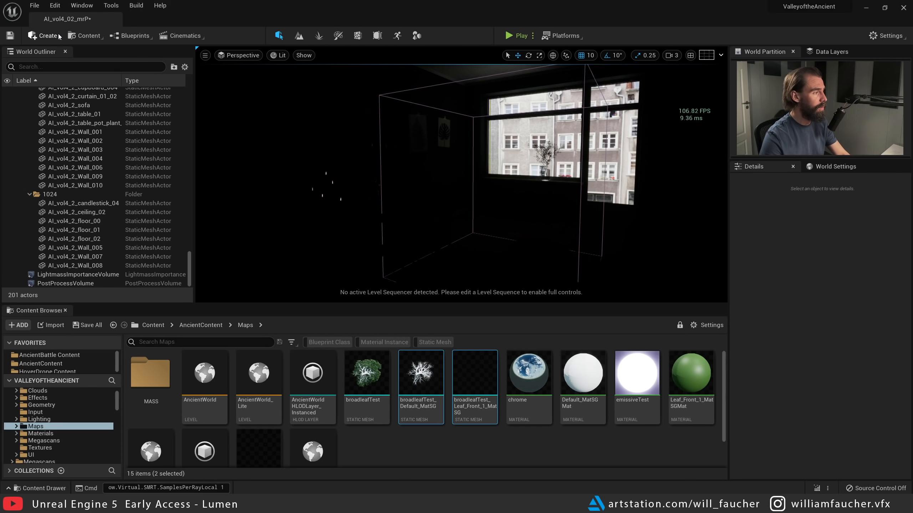
Place a Directional Light in the apartment level and filter its Details for 'ind'
click(46, 35)
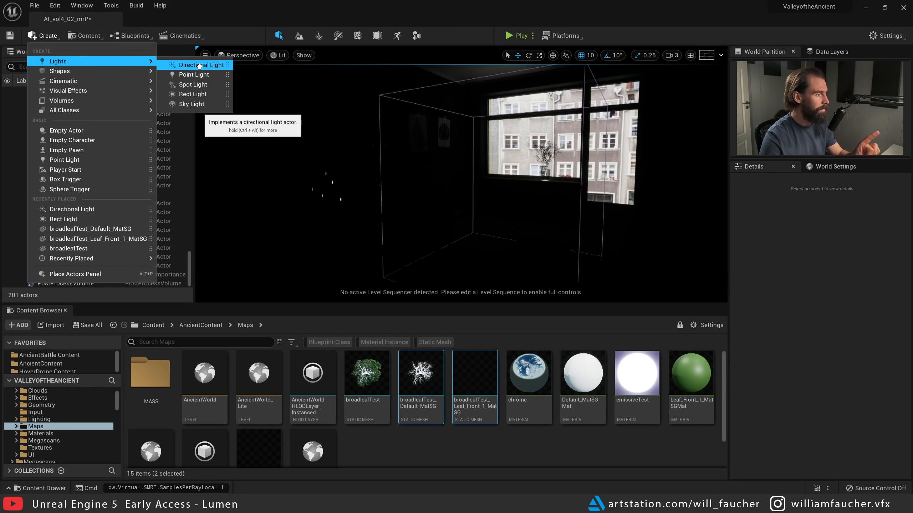
click(201, 65)
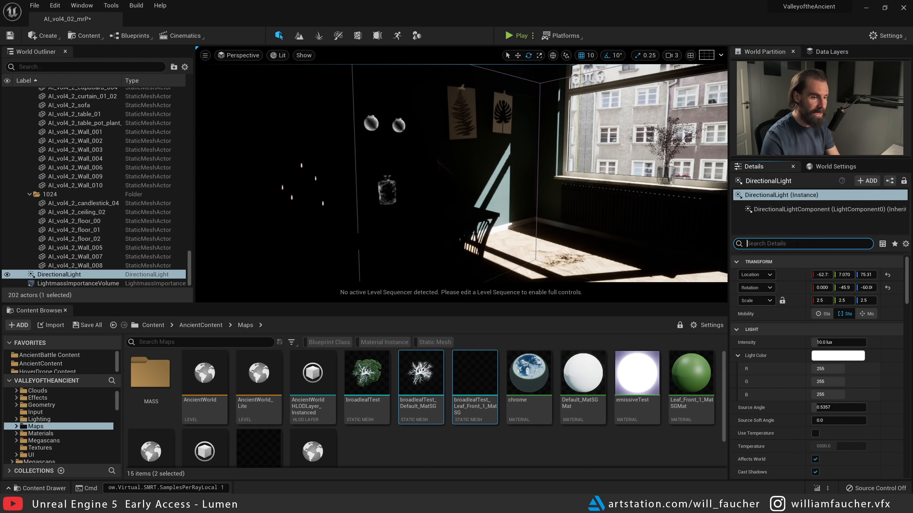
text(ind)
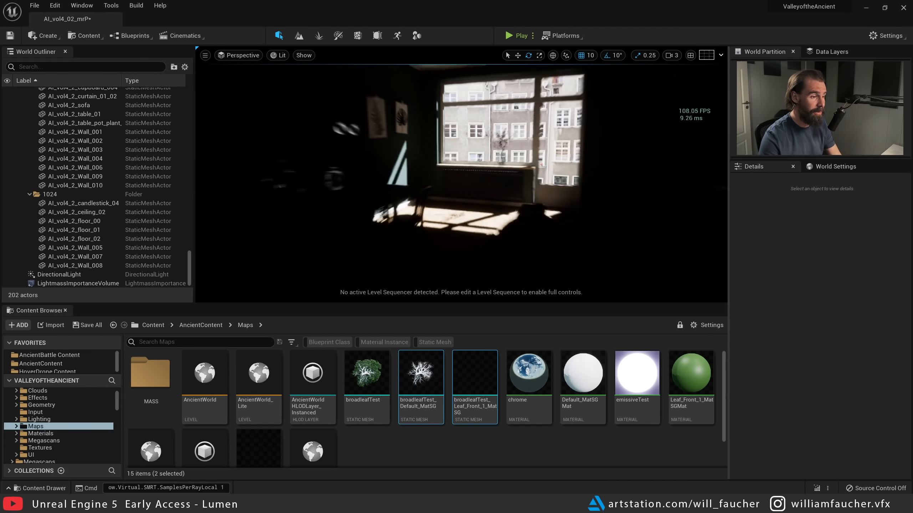
Select the AI_vol4_1_env dome mesh in the World Outliner
click(59, 274)
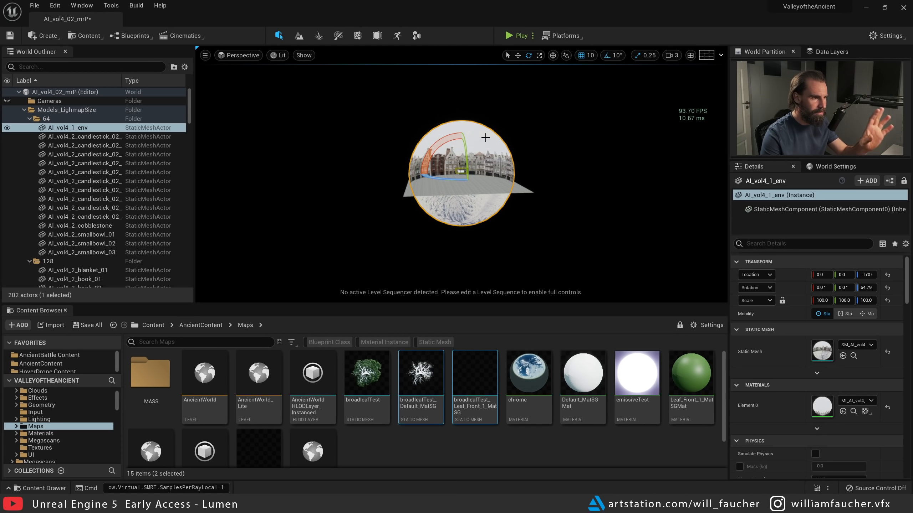
Search 'cast' in the dome's Details and uncheck Cast Shadow
click(803, 244)
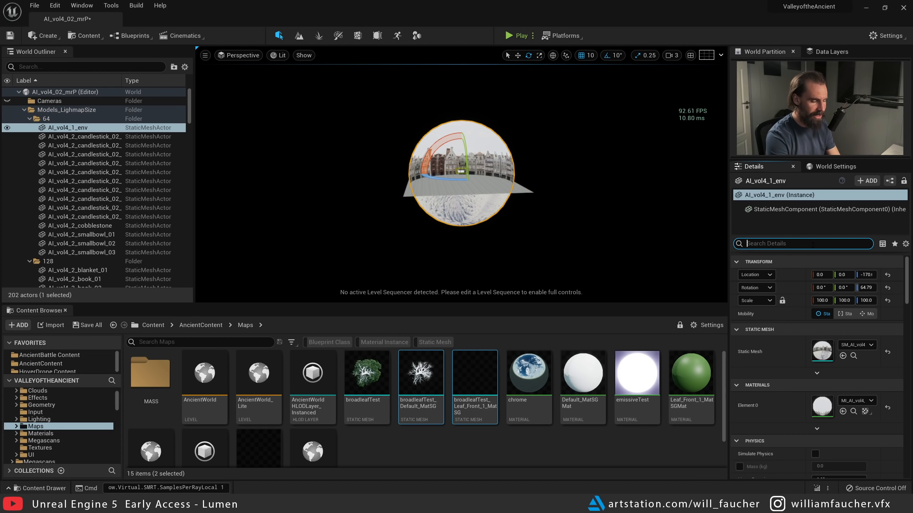
text(cast)
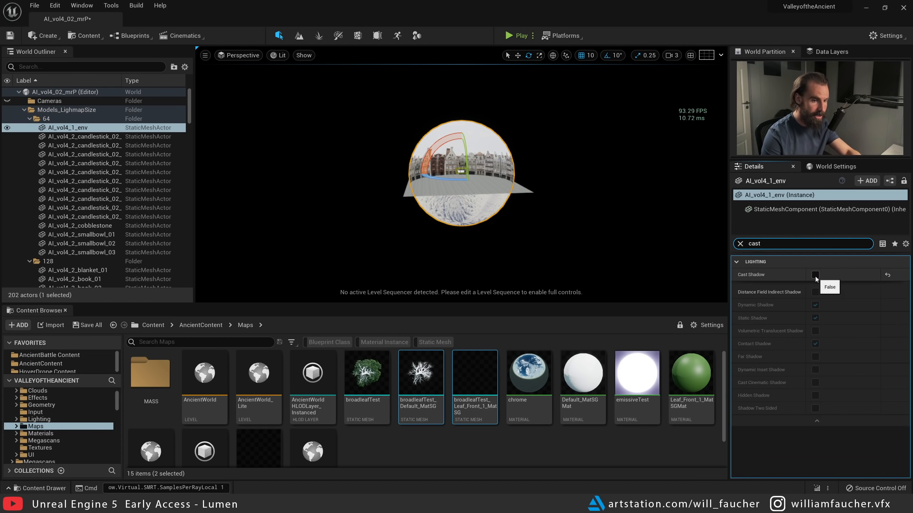
click(815, 274)
text(iund)
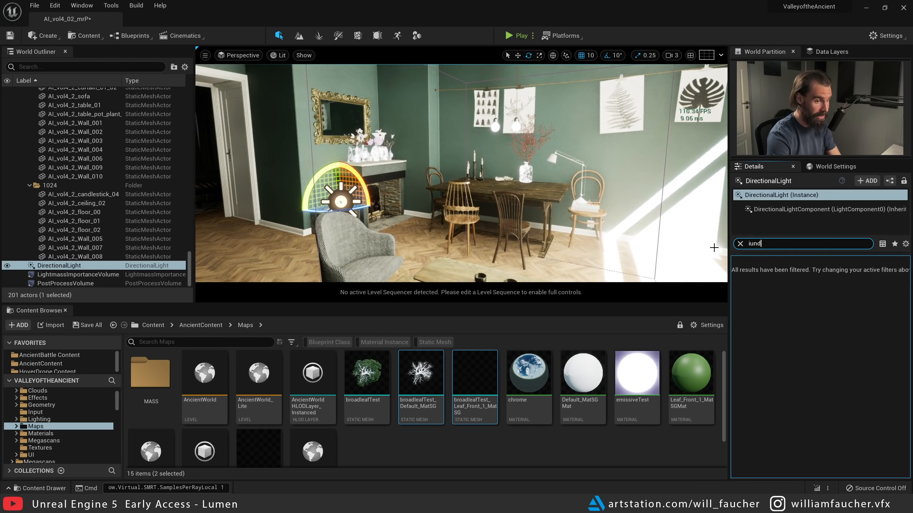
Filter the directional light's Details by 'indi' to show Indirect Lighting Intensity 6.0
text(indi)
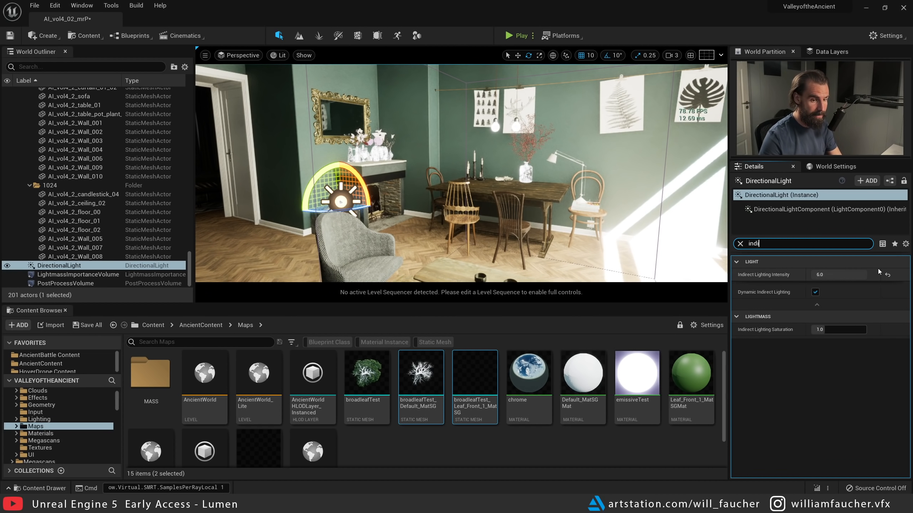